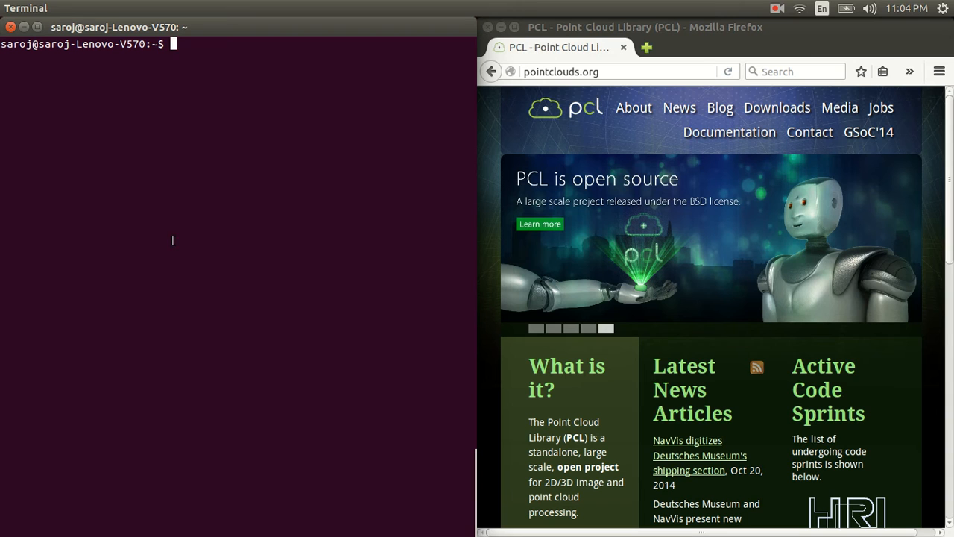
Become root with sudo su, entering the password.
type("sudo su")
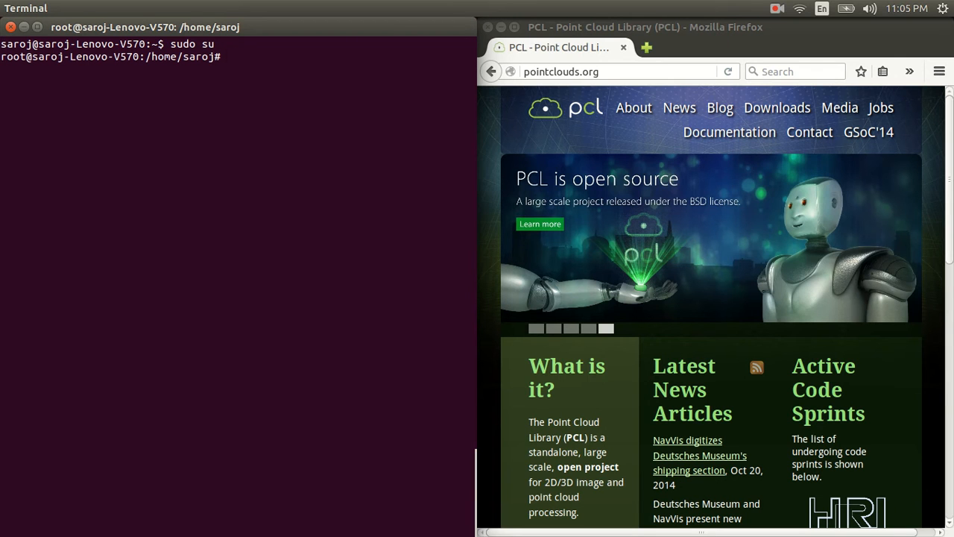
Navigate from pointclouds.org Downloads to the Linux prebuilt binaries page.
left_click(611, 71)
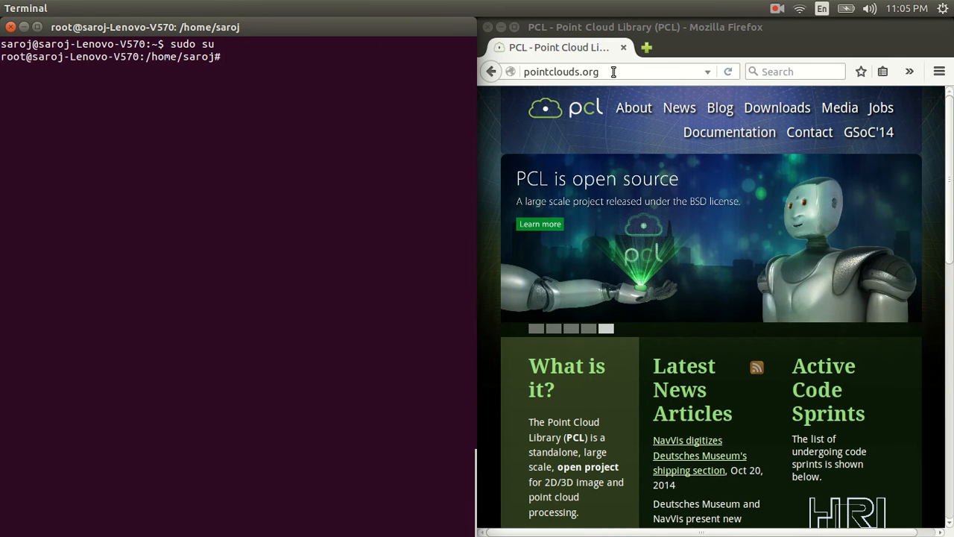
left_click(777, 107)
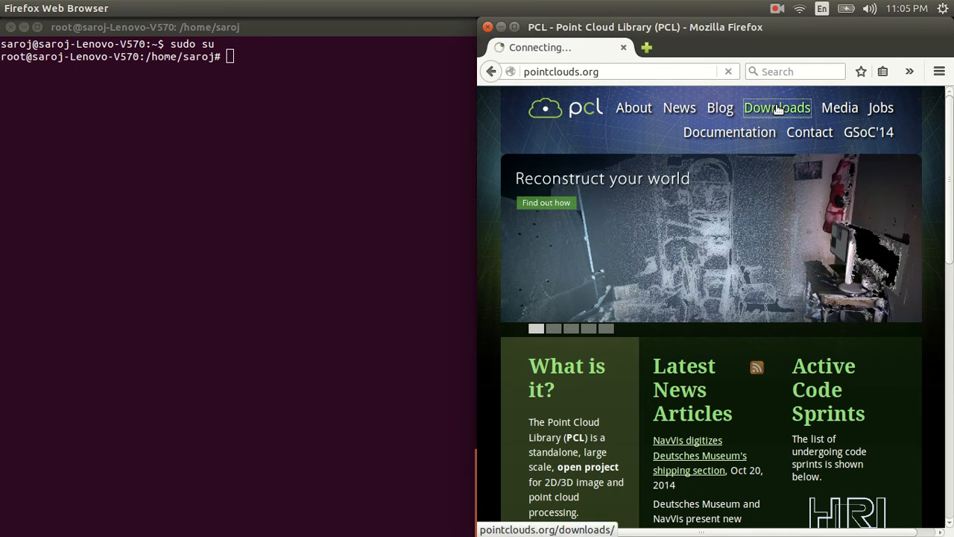
left_click(777, 107)
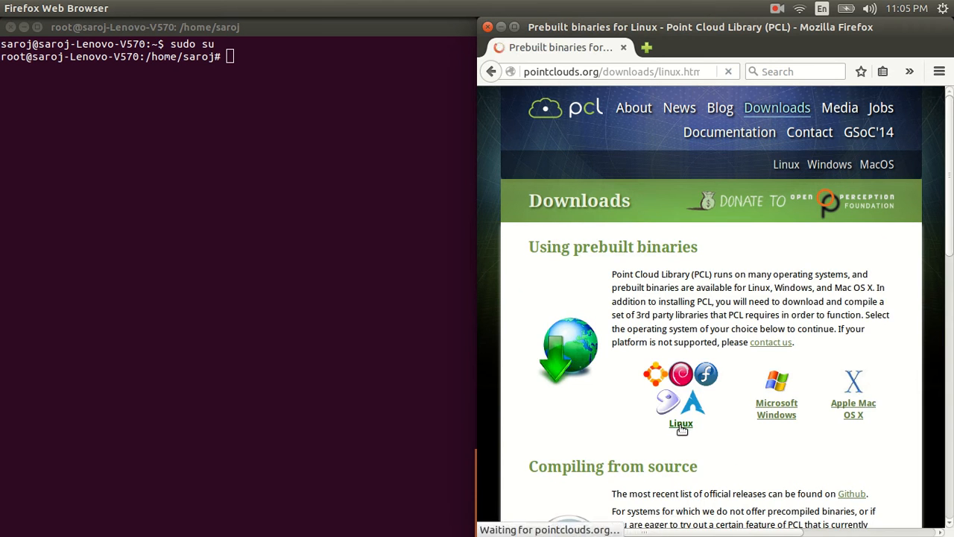
left_click(681, 423)
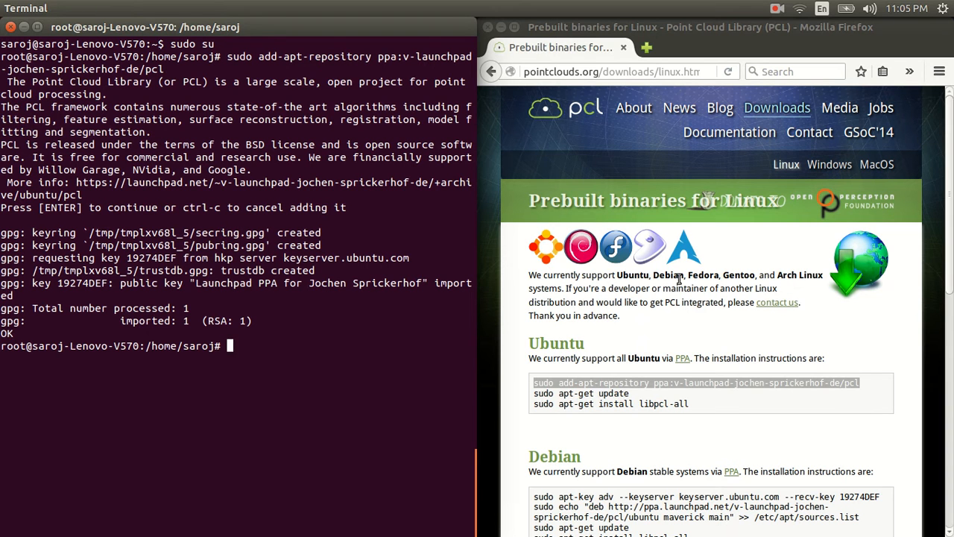
Refresh the package lists with sudo apt-get update after adding the PCL PPA.
double_click(594, 393)
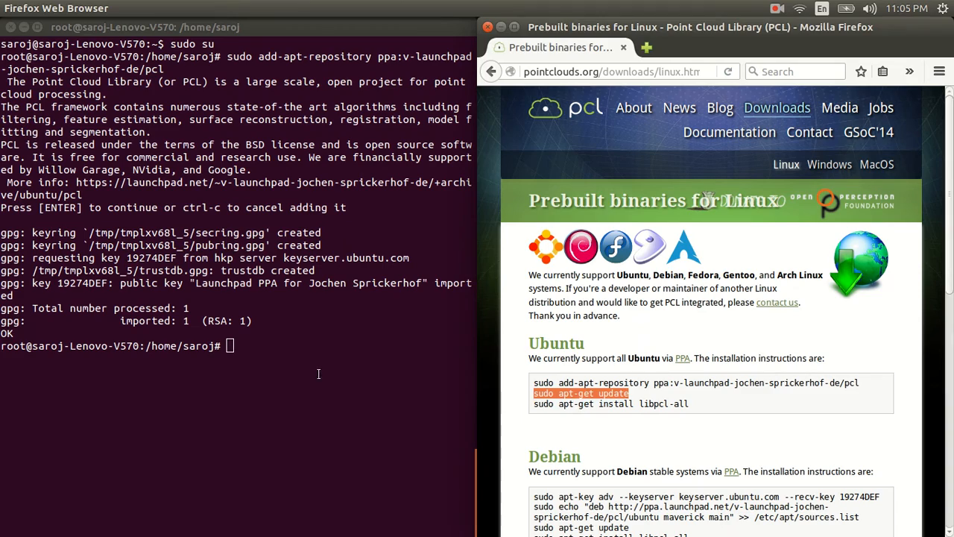
type("sudo apt-get update")
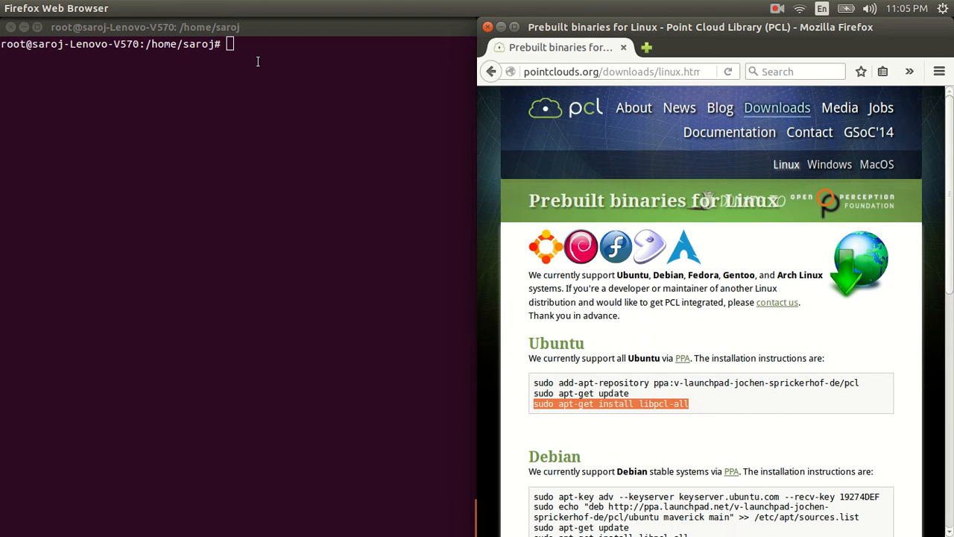
Install libpcl-all with apt-get and clear the screen.
type("sudo apt-get install libpcl-all")
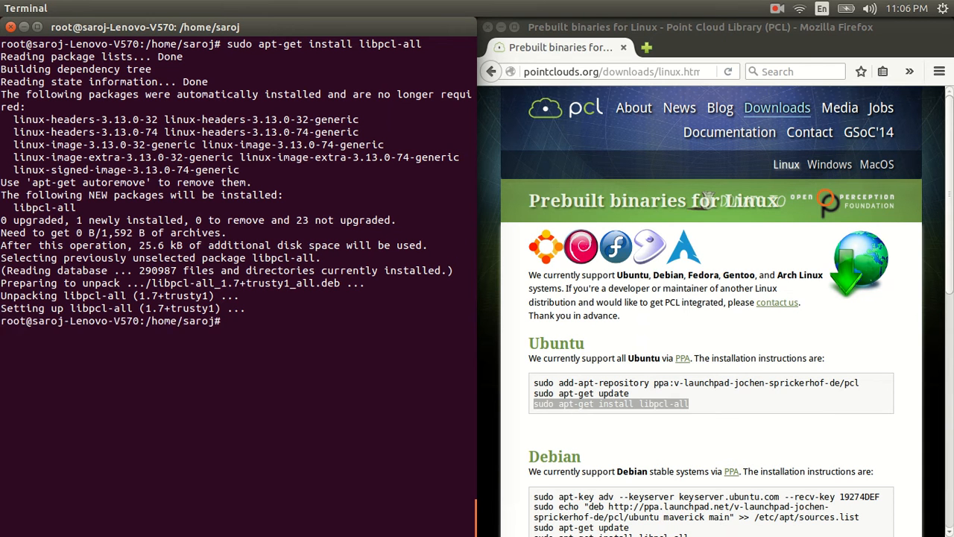
type("c")
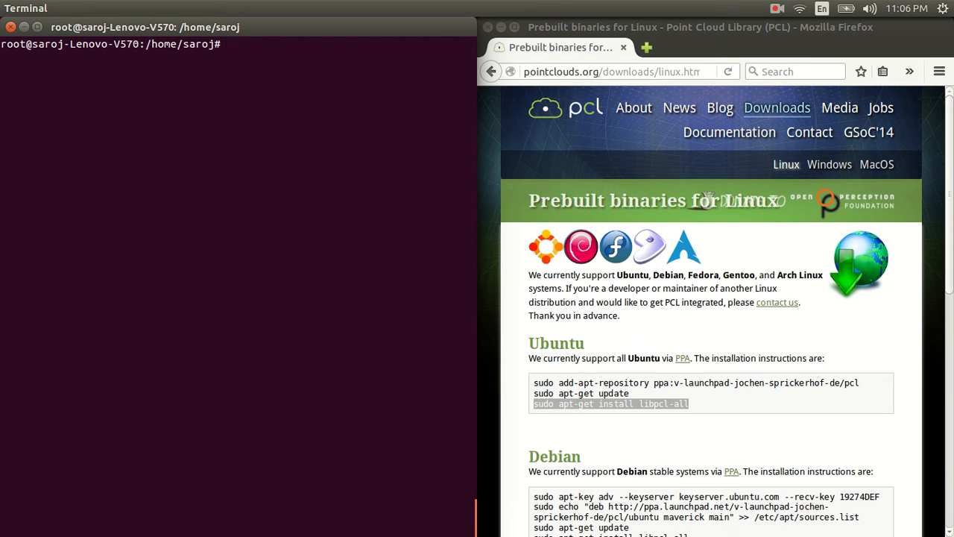
Exit the root shell and create the PCL_TUTORAIL directory.
type("exit")
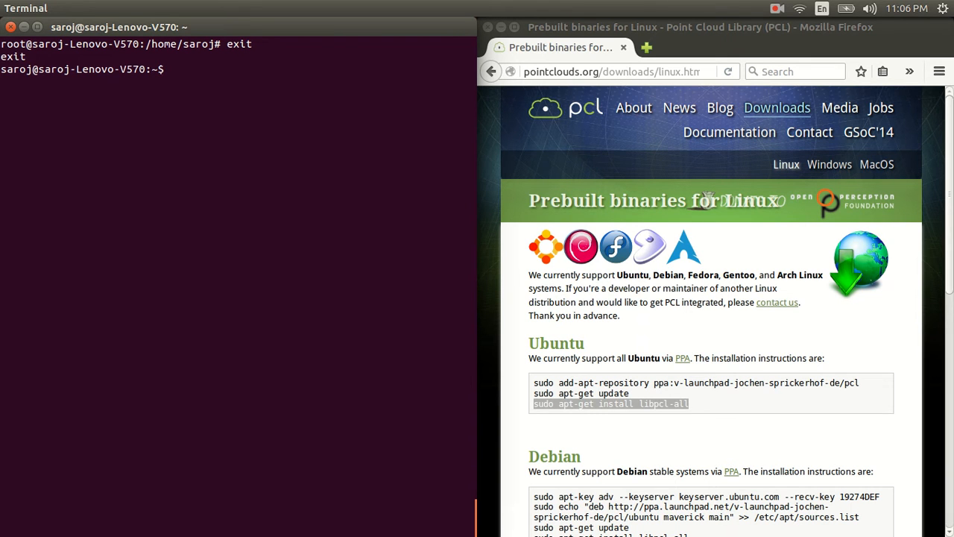
type("m")
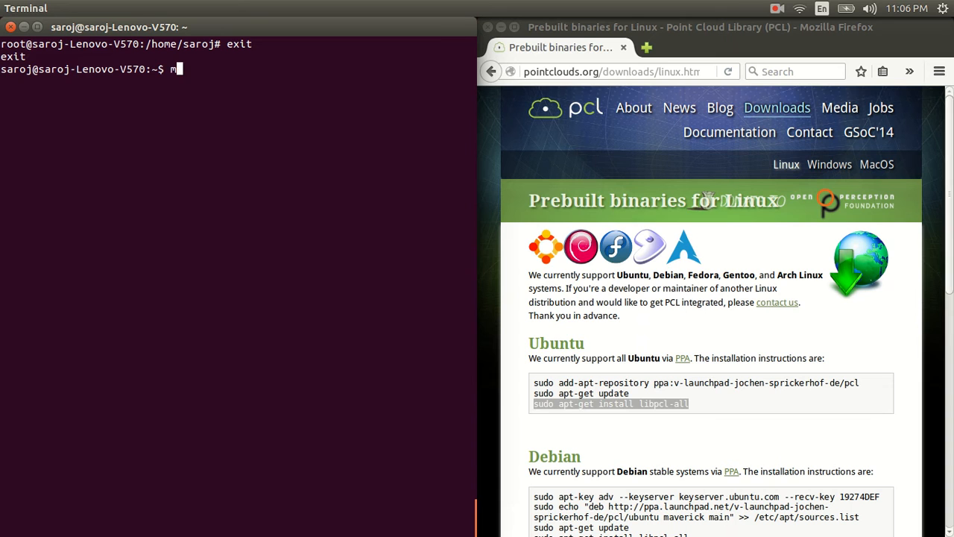
type("kdir")
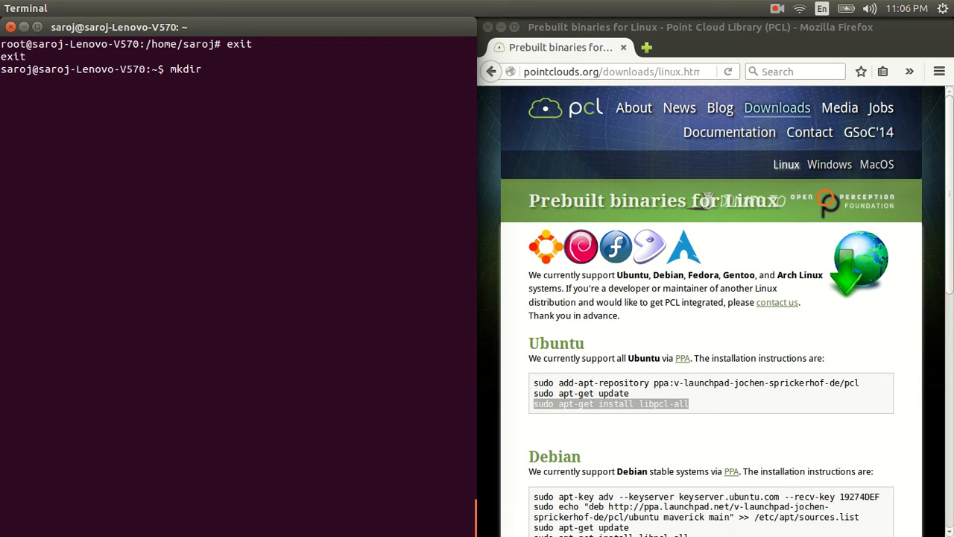
type("PCL_T")
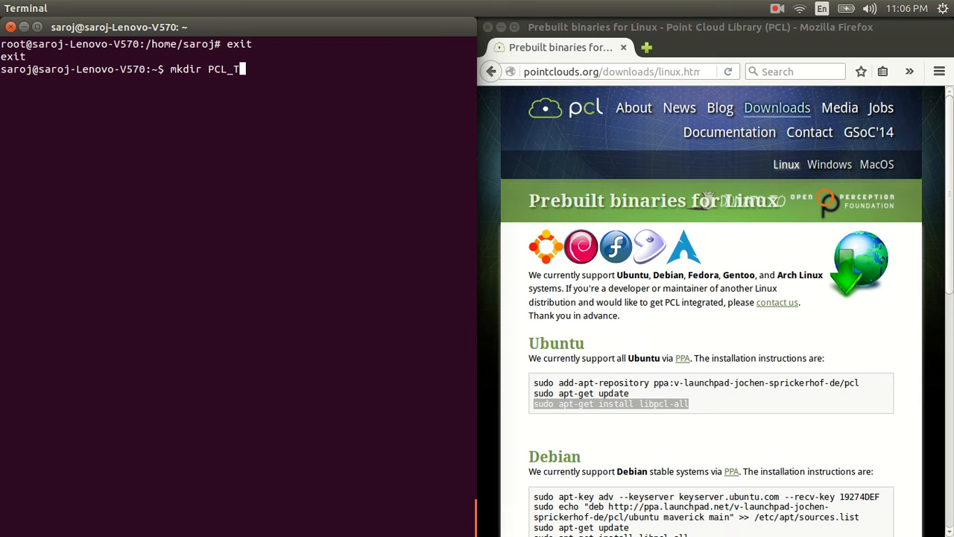
type("UTORAIL")
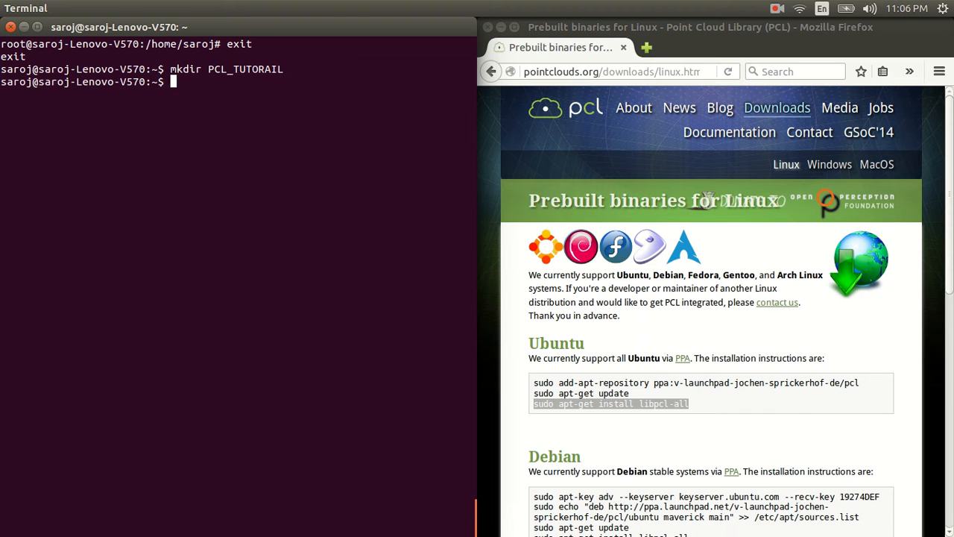
Enter PCL_TUTORAIL and create a build subfolder inside it.
type("cd PCL_TUTORAIL/")
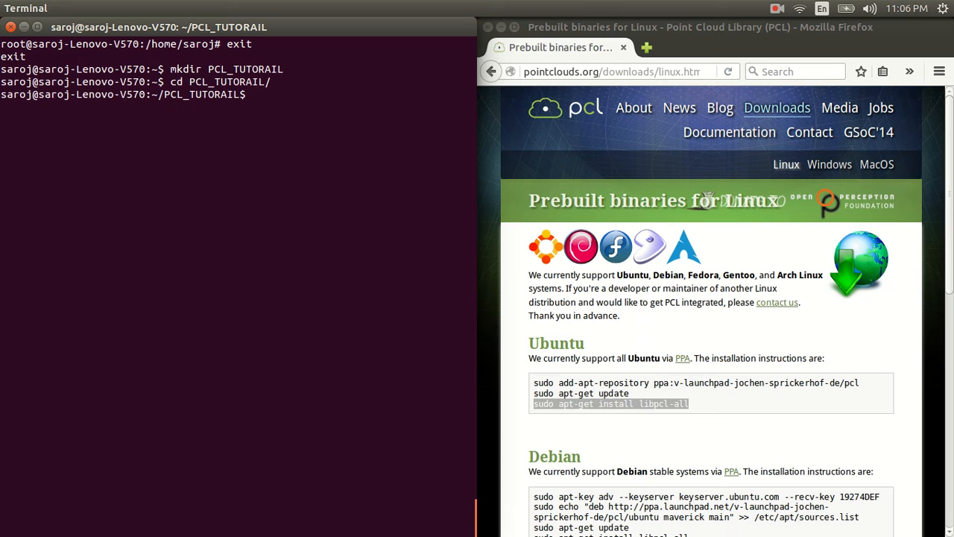
type("m")
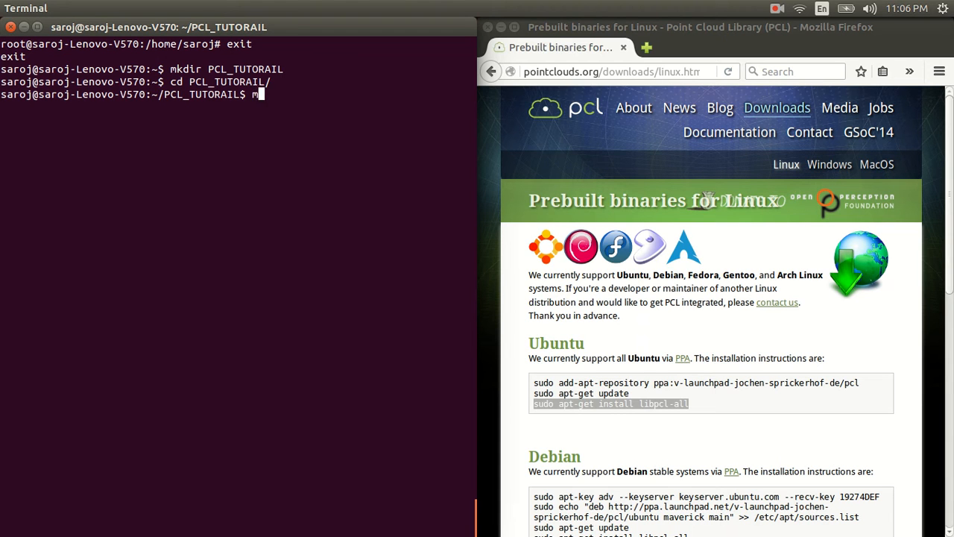
type("k")
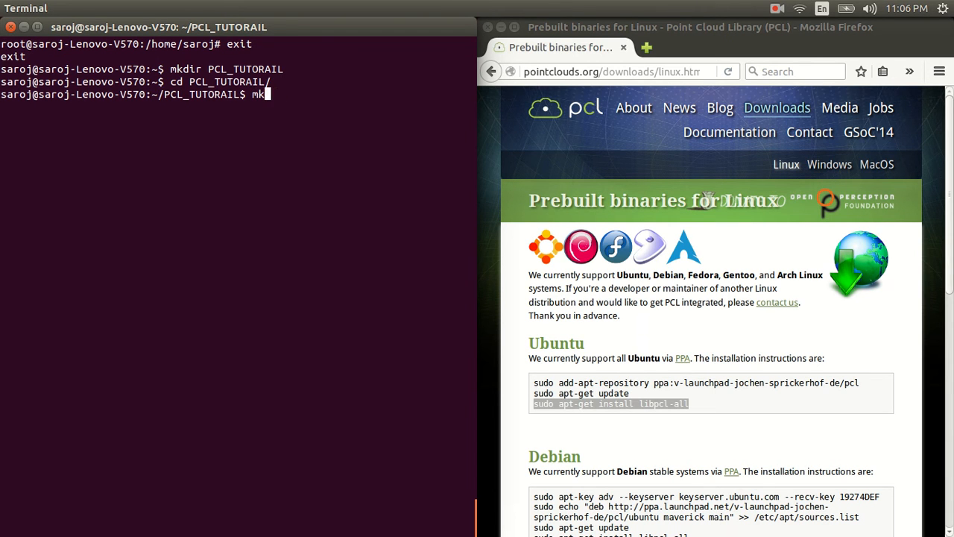
type("ir bu")
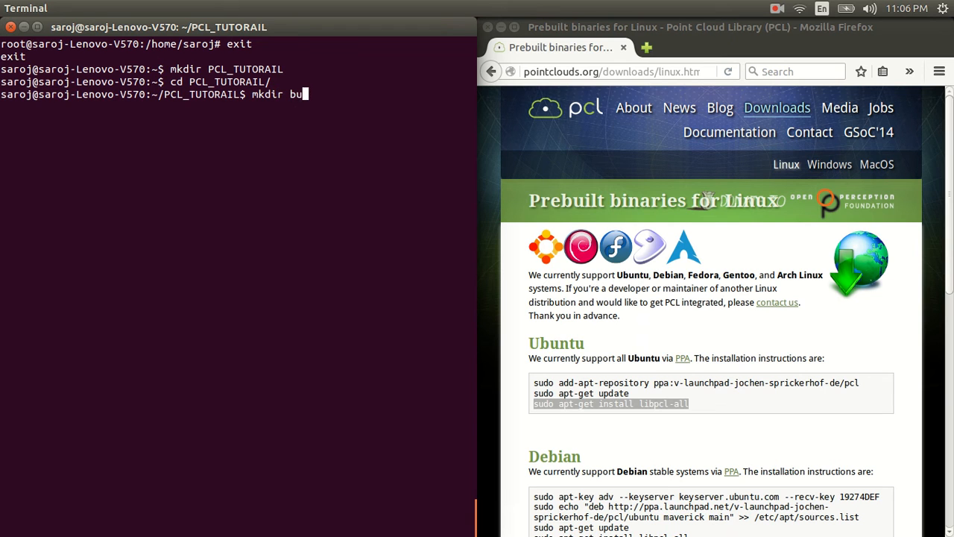
key("Return")
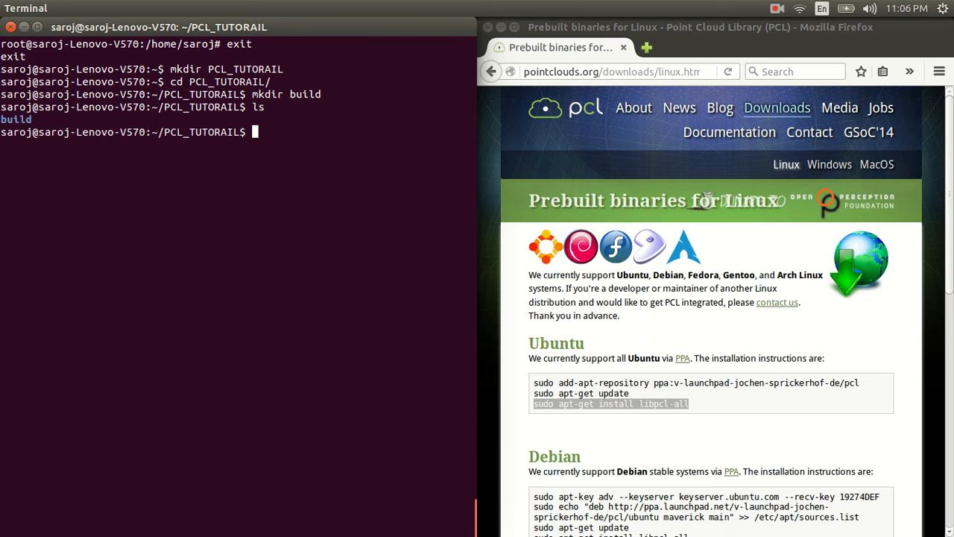
mouse_move(706, 149)
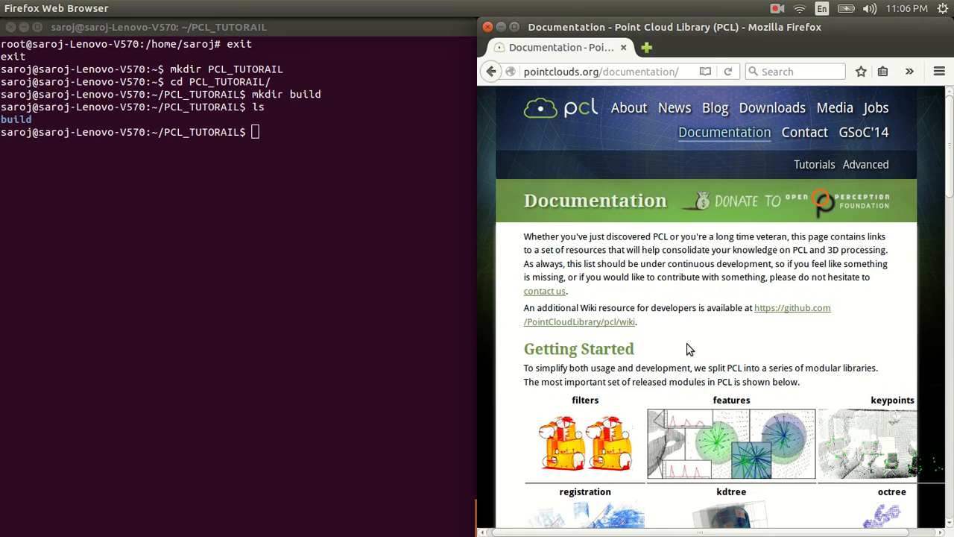
Reach the 'Writing Point Cloud data to PCD files' tutorial from the PCL tutorials list.
scroll("down", 3)
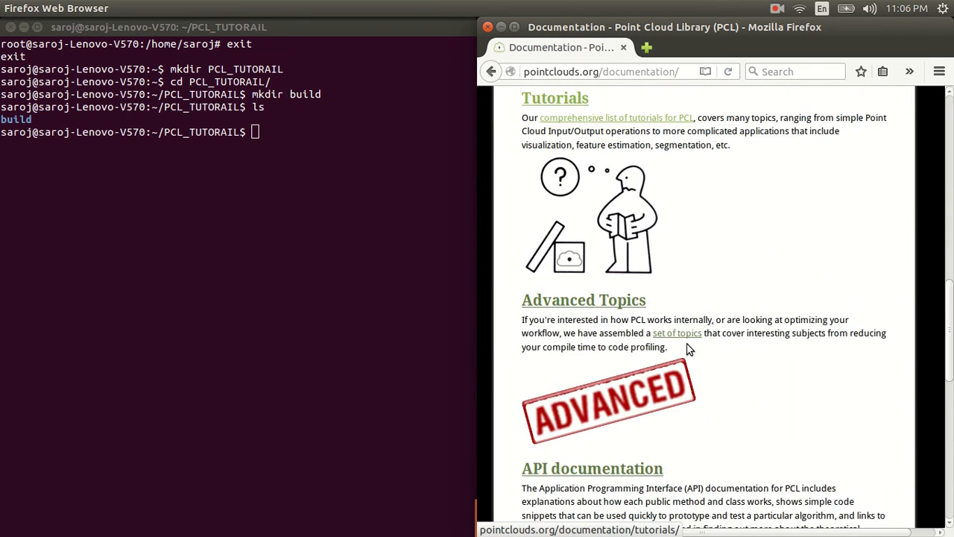
left_click(554, 177)
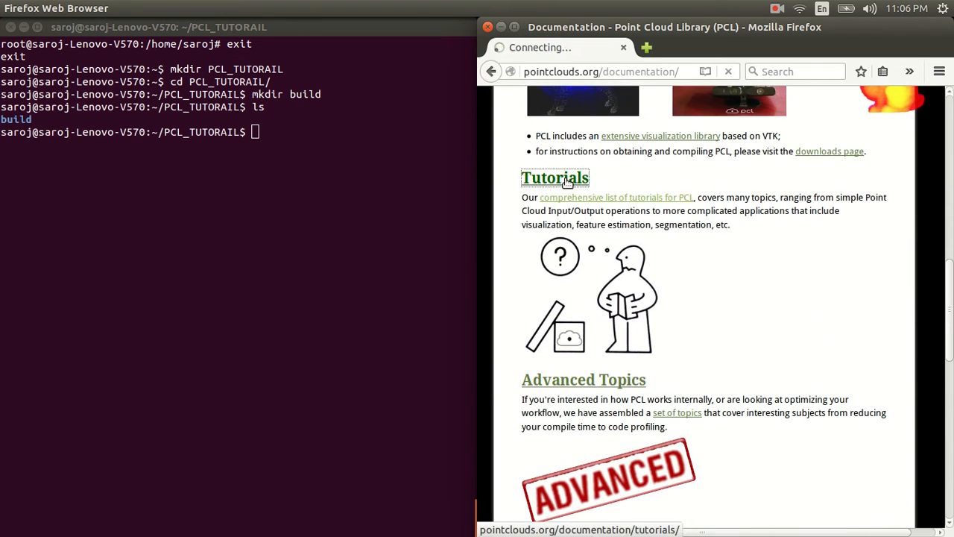
left_click(555, 178)
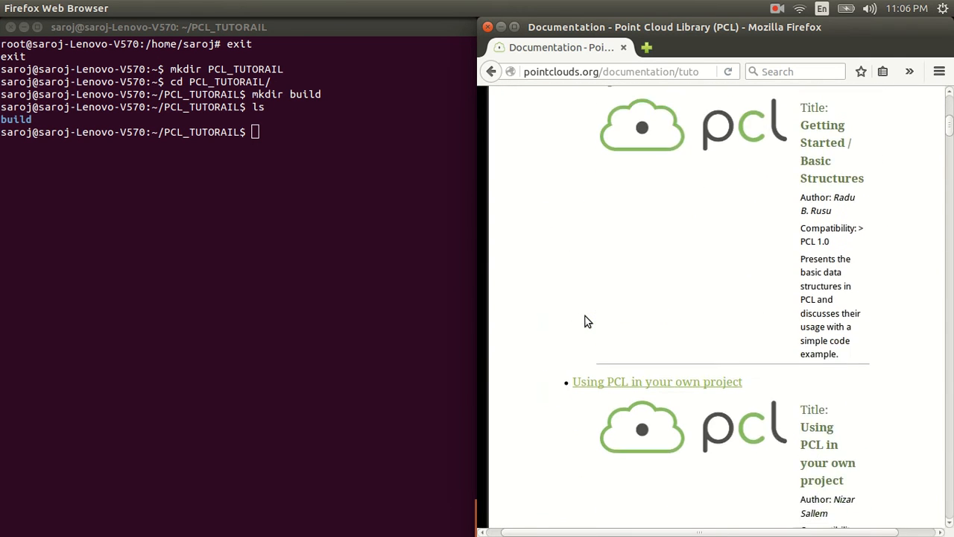
scroll("down", 3)
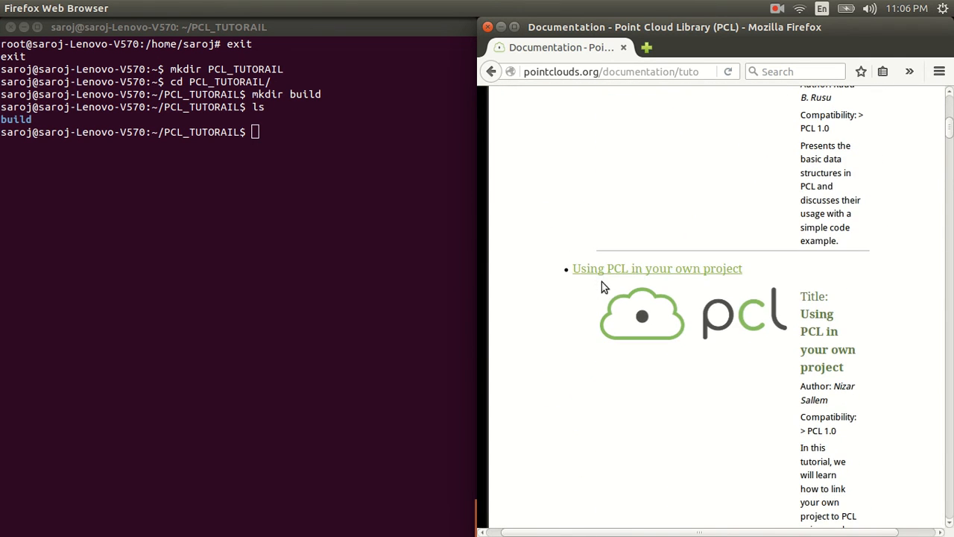
left_click(656, 268)
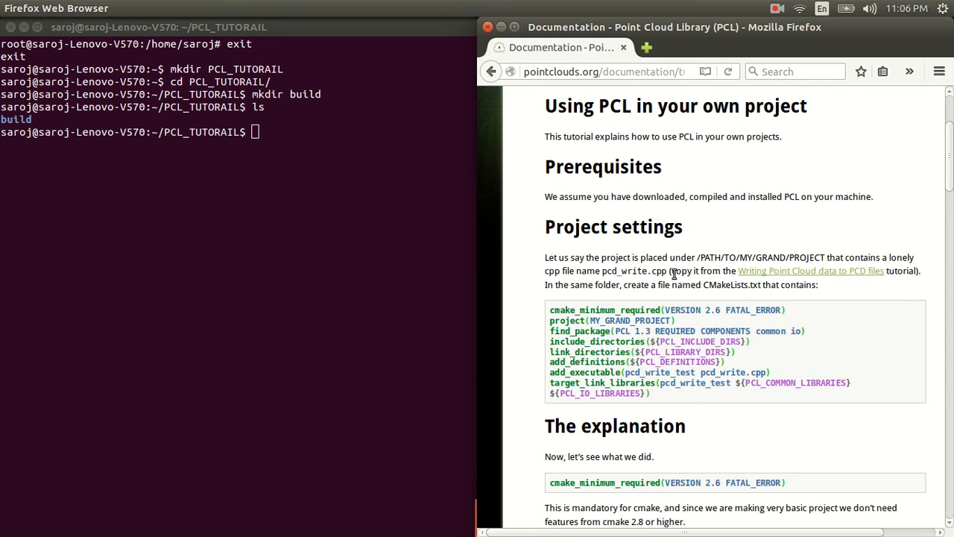
scroll("down", 3)
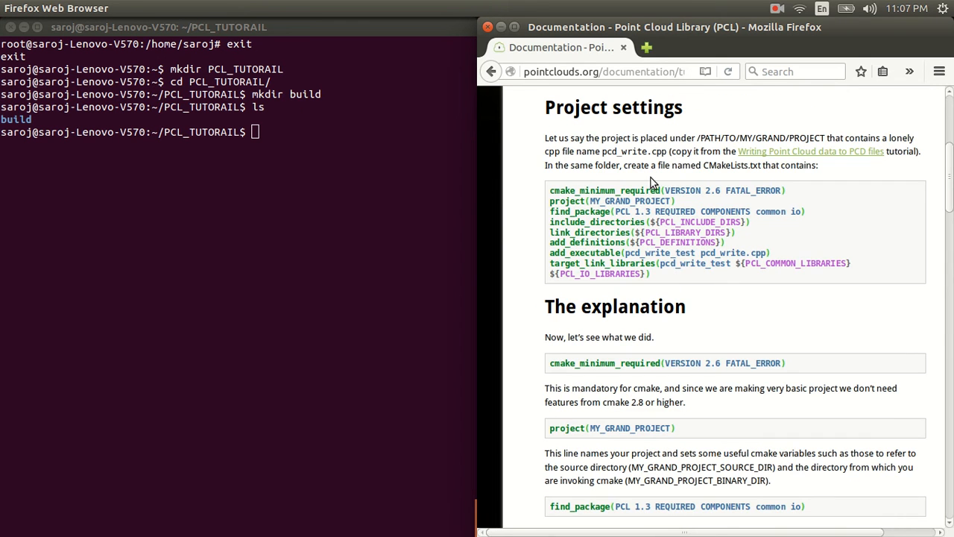
mouse_move(707, 122)
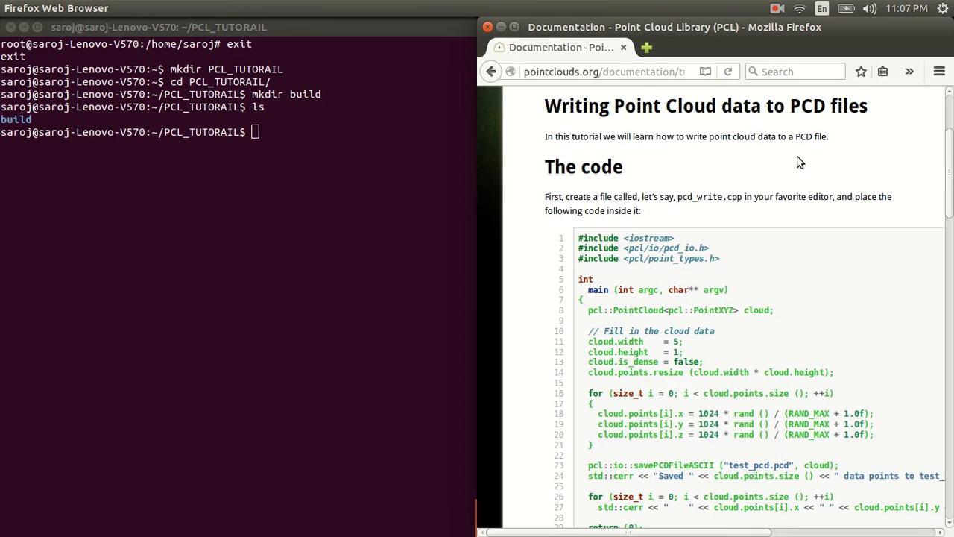
Write pcd_write.cpp in vim with the tutorial's point-cloud code and save it.
type("v")
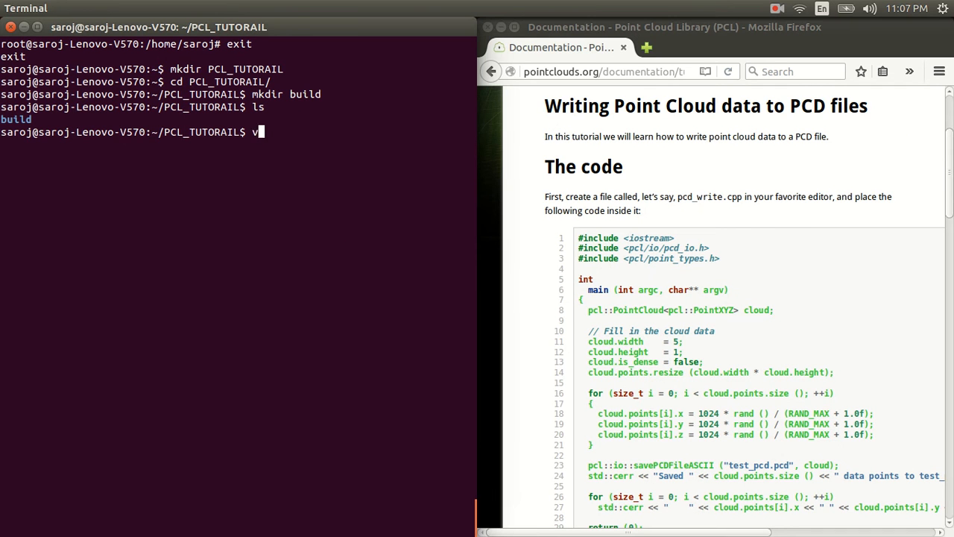
type("im")
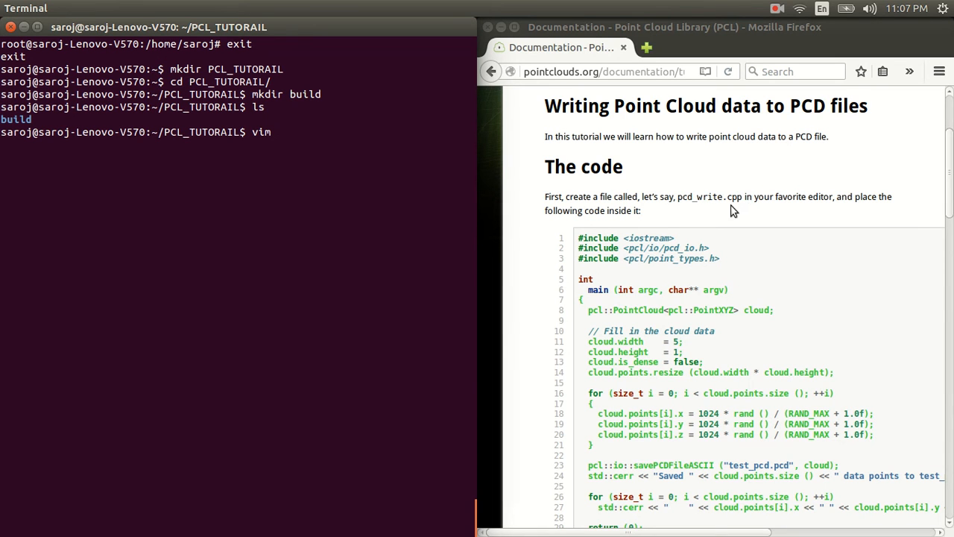
type("p")
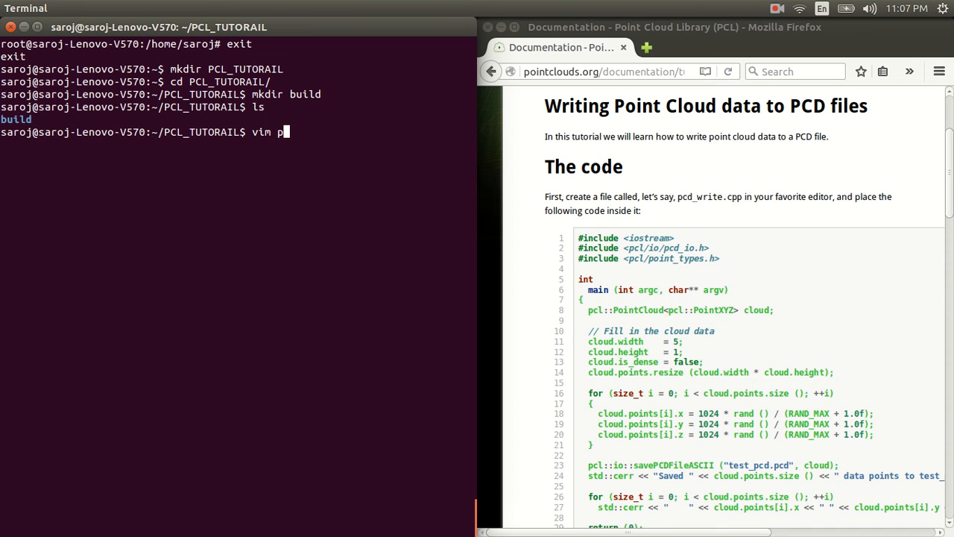
type("cd_wri")
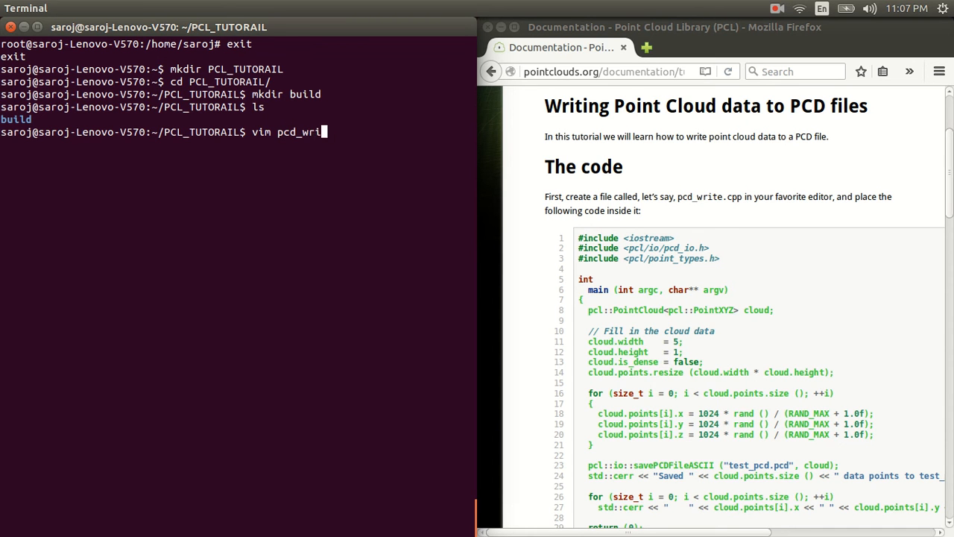
type("te.c")
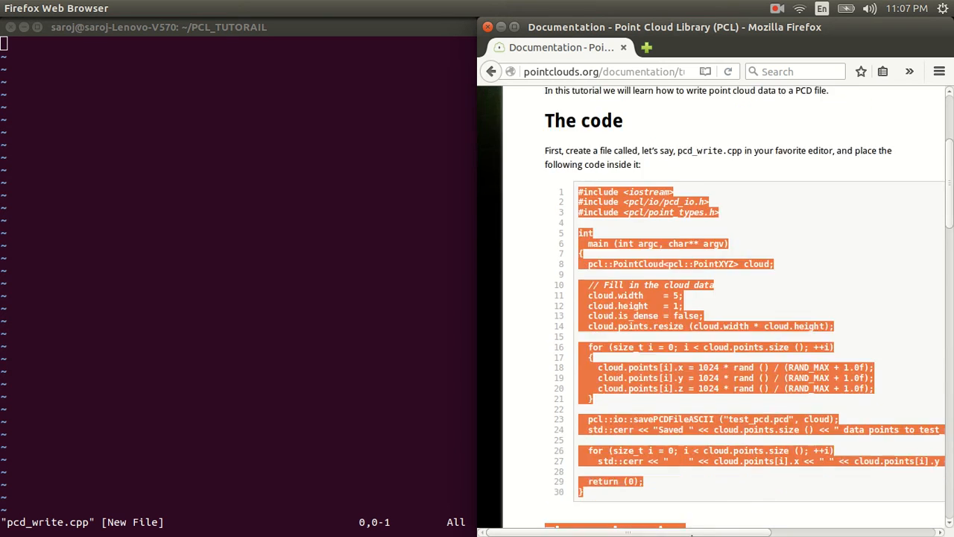
scroll("down", 3)
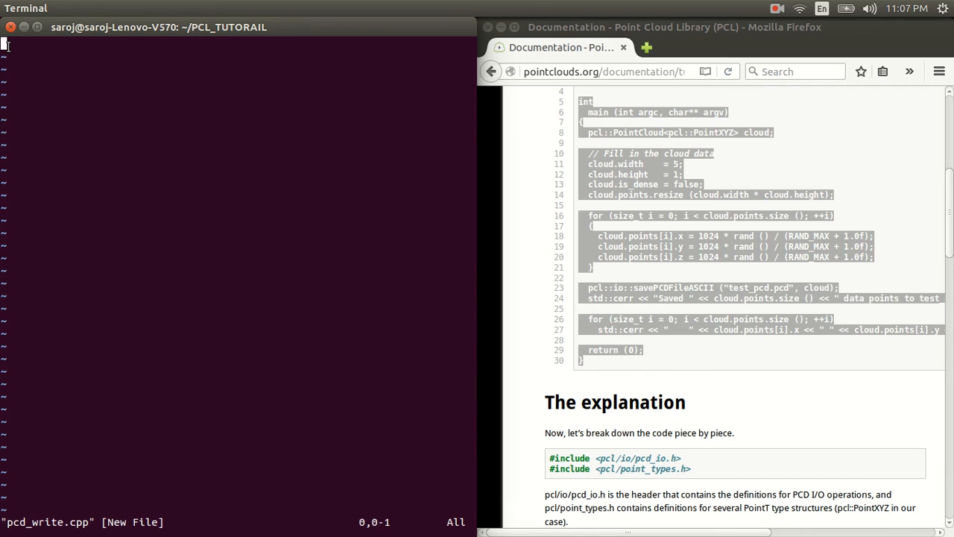
type("#include <iostream>")
type("vi")
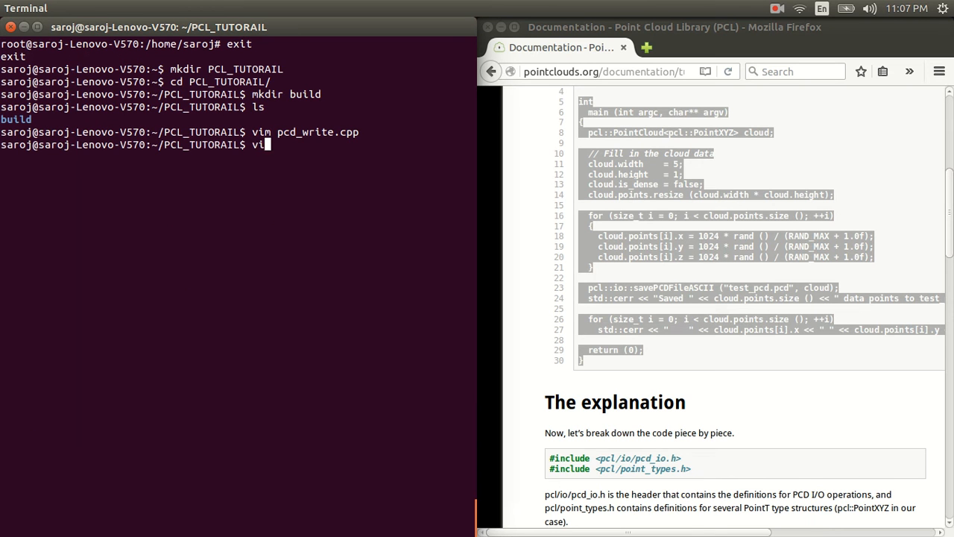
Write CMakeLists.txt in vim with the tutorial's CMake lines and save it.
type("m")
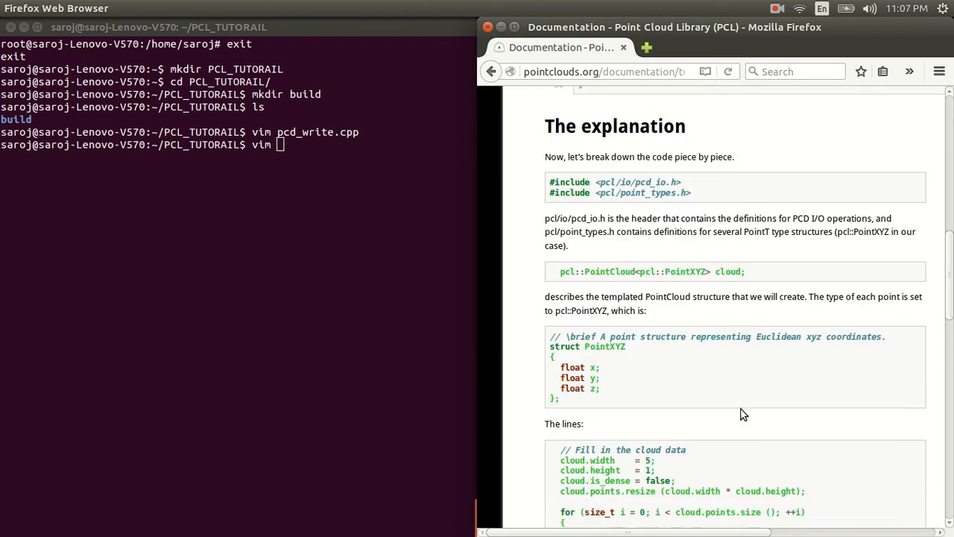
scroll("down", 3)
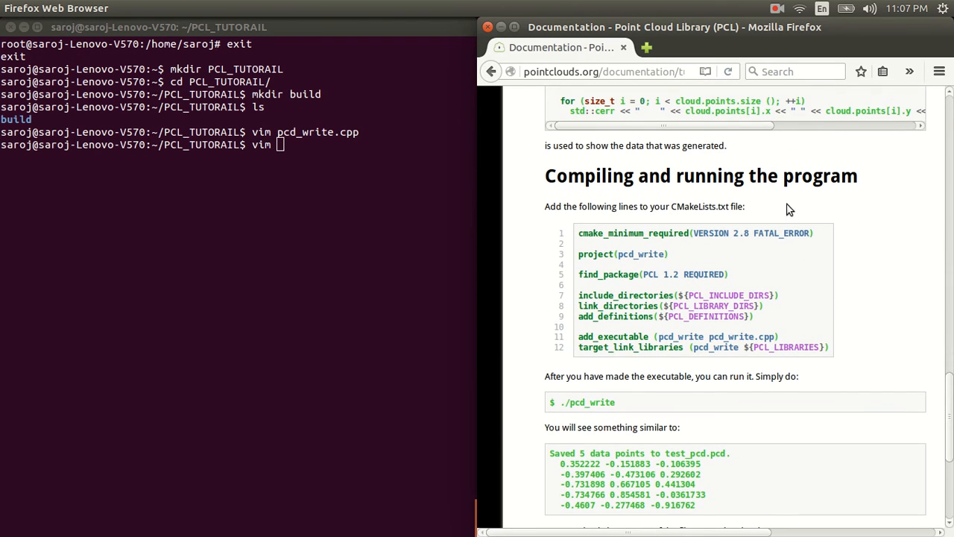
mouse_move(708, 226)
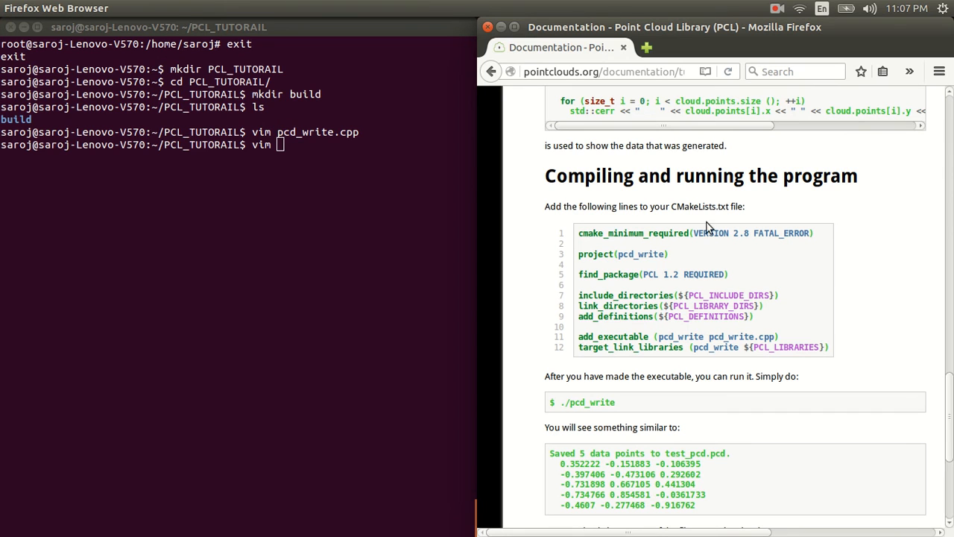
mouse_move(722, 205)
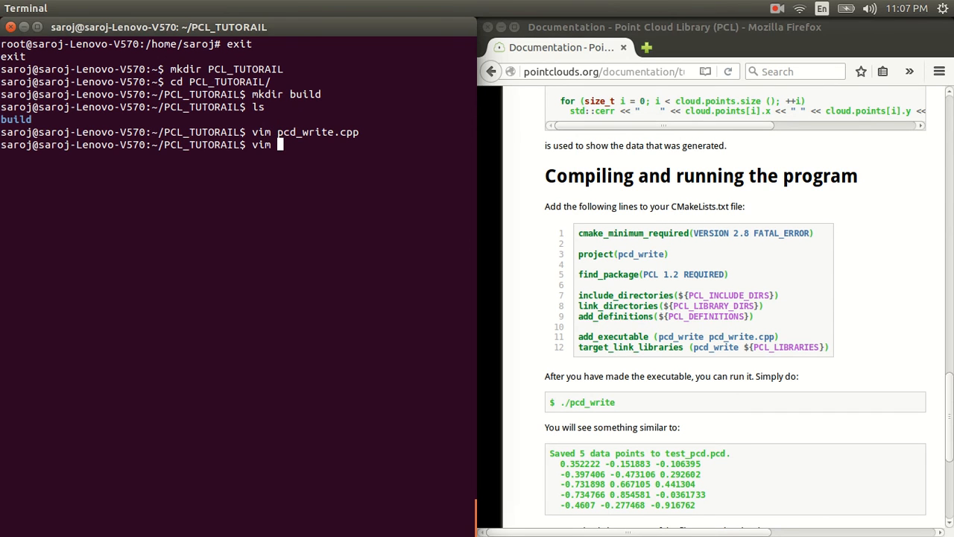
type("CMake")
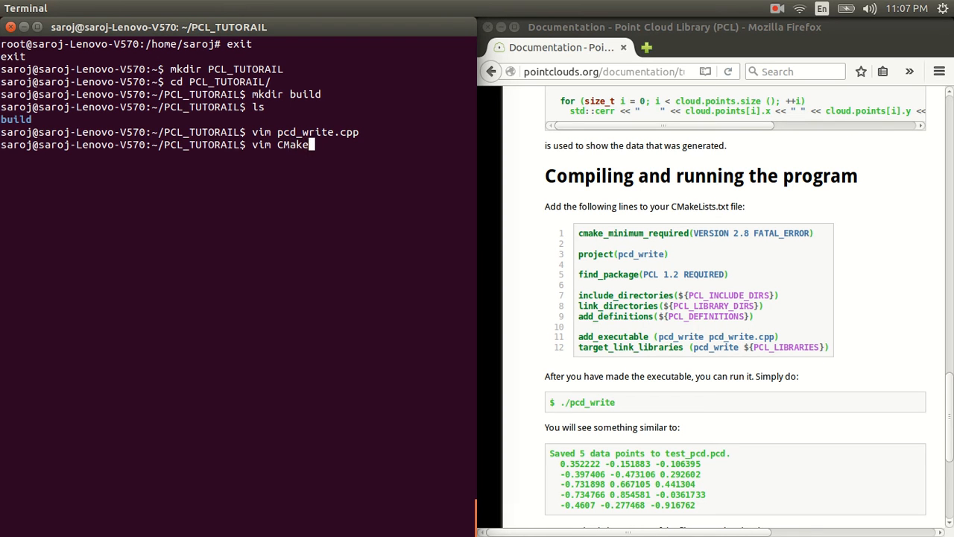
type("Lists.txt")
type("ls")
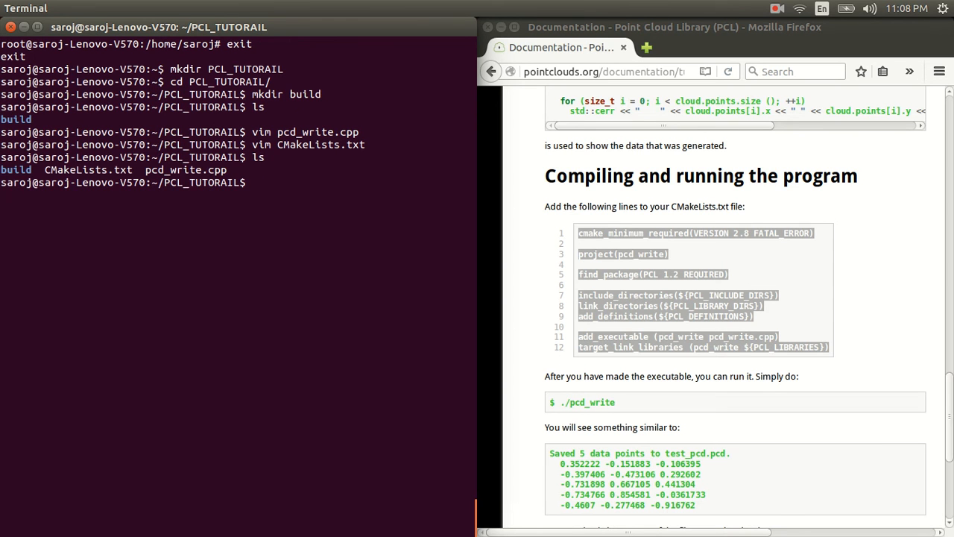
Run cmake .. inside the build folder to generate the Makefile and cache files.
type("cd")
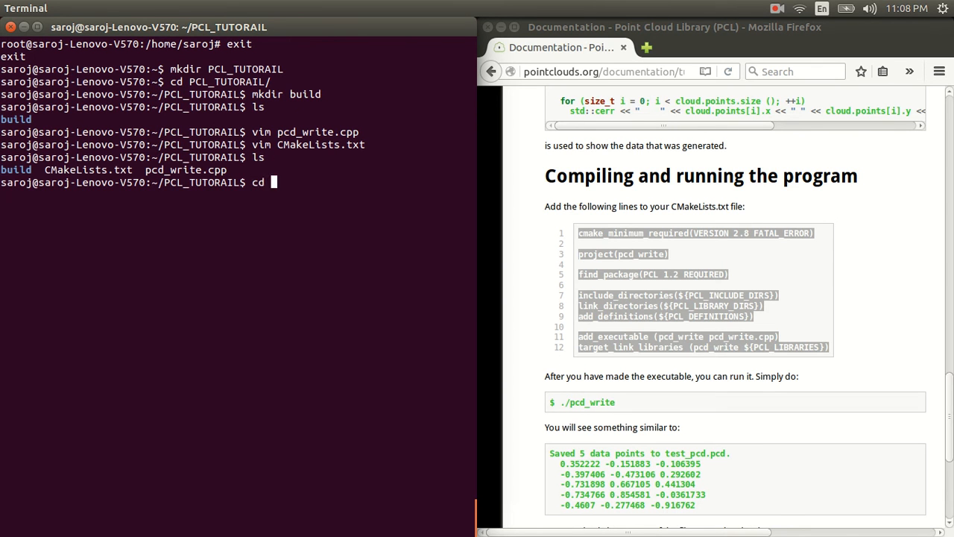
type("build")
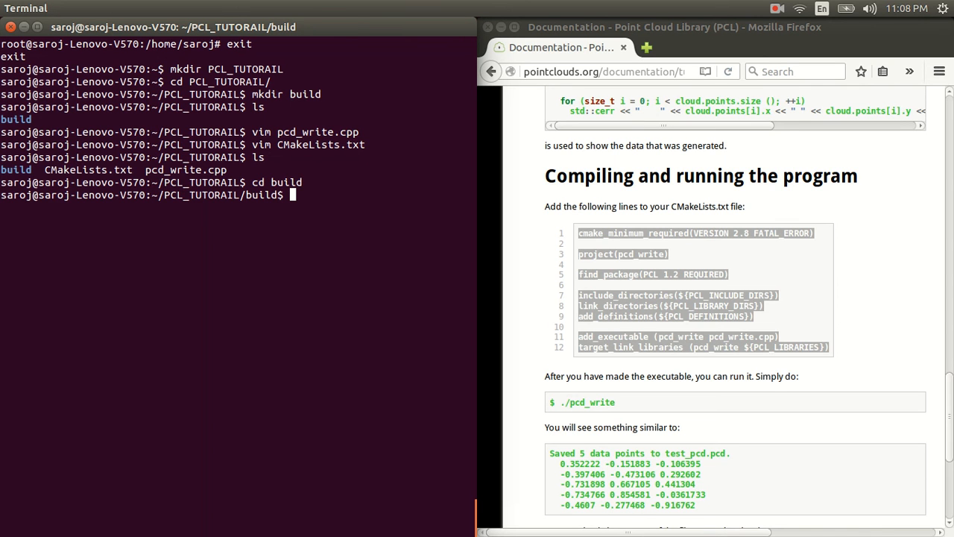
type("c")
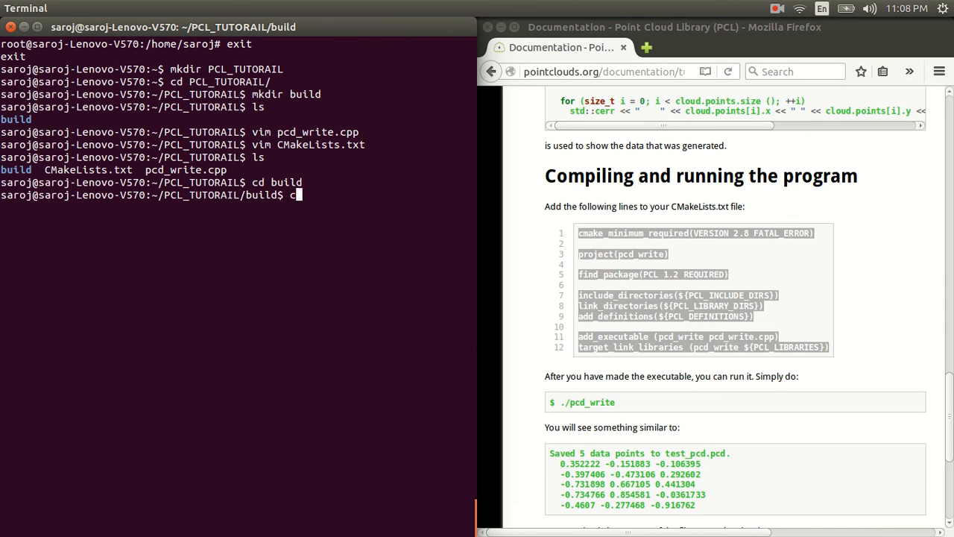
type("make")
type("ls")
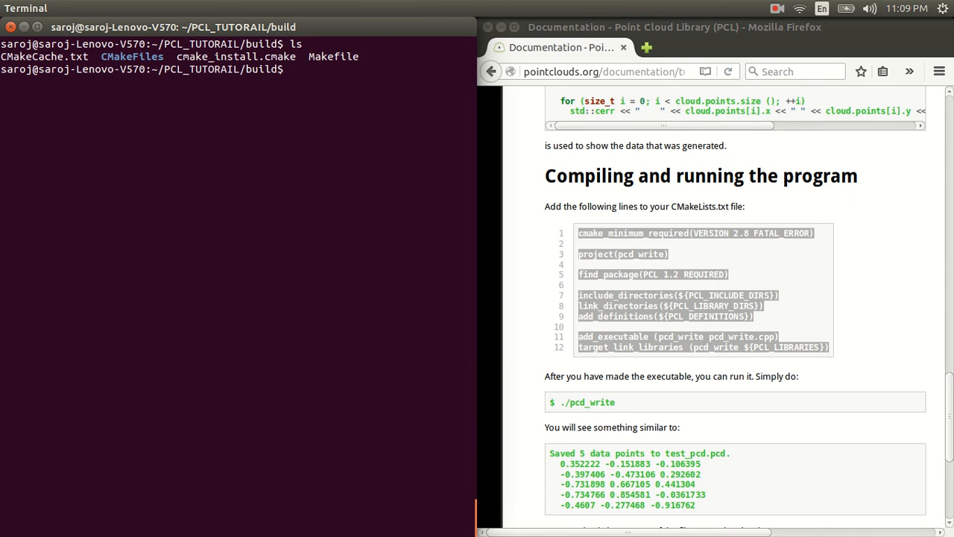
Build pcd_write with make and run it, printing the 5 points.
type("make")
type("ls")
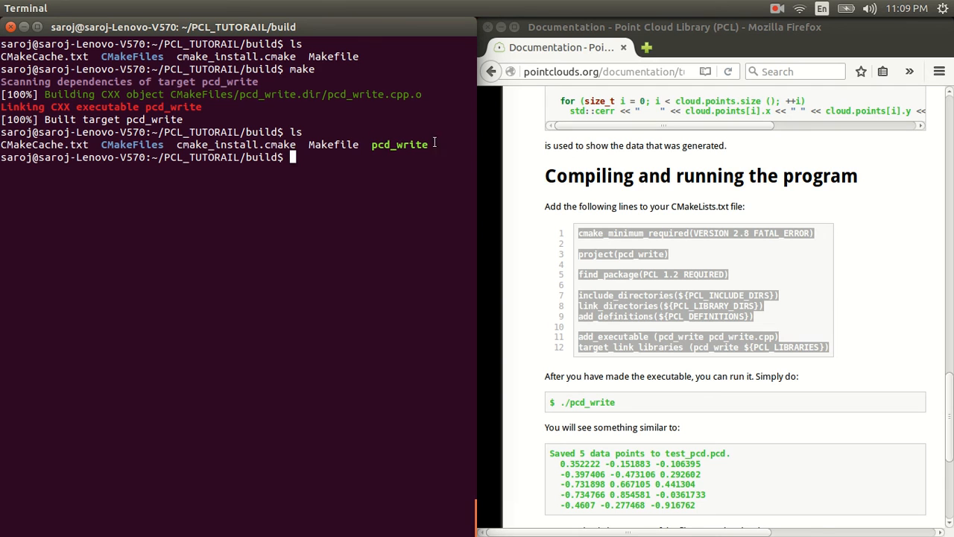
type("./")
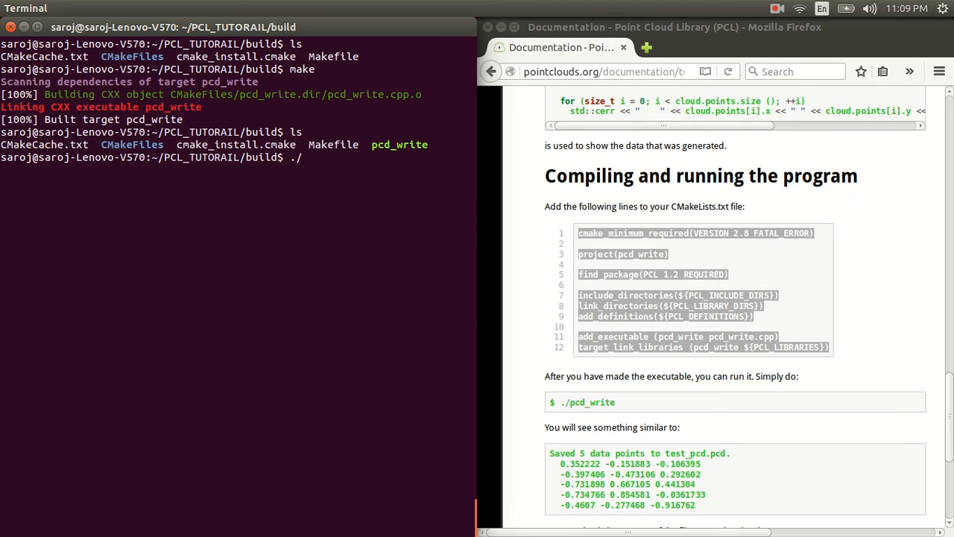
Run ./pcd_write, printing 'Saved 5 data points to test_pcd.pcd' with five coordinate rows.
type("pcd_write")
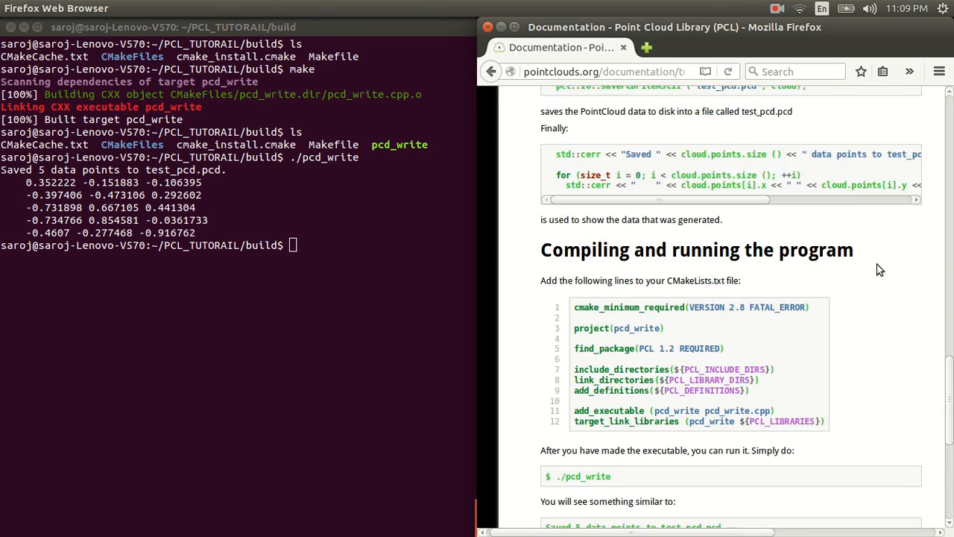
scroll("down", 3)
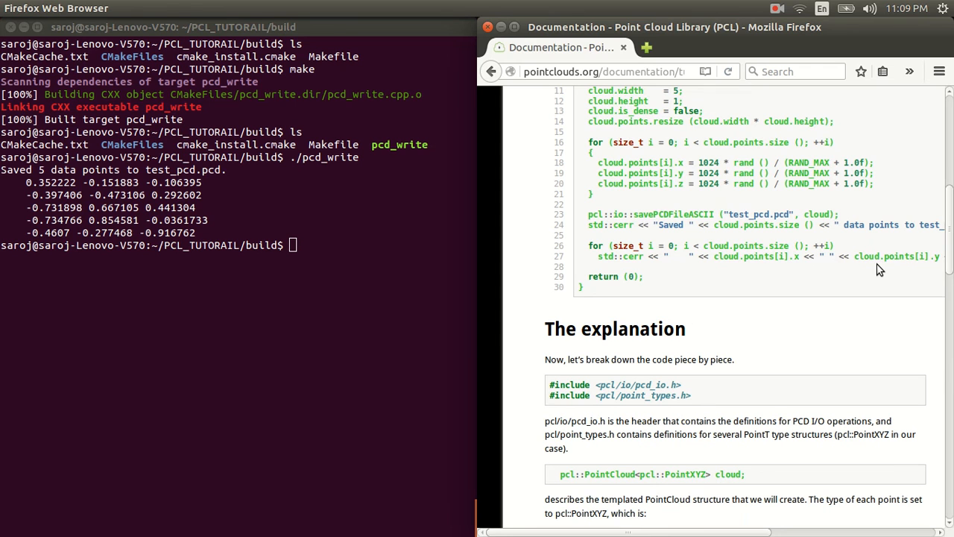